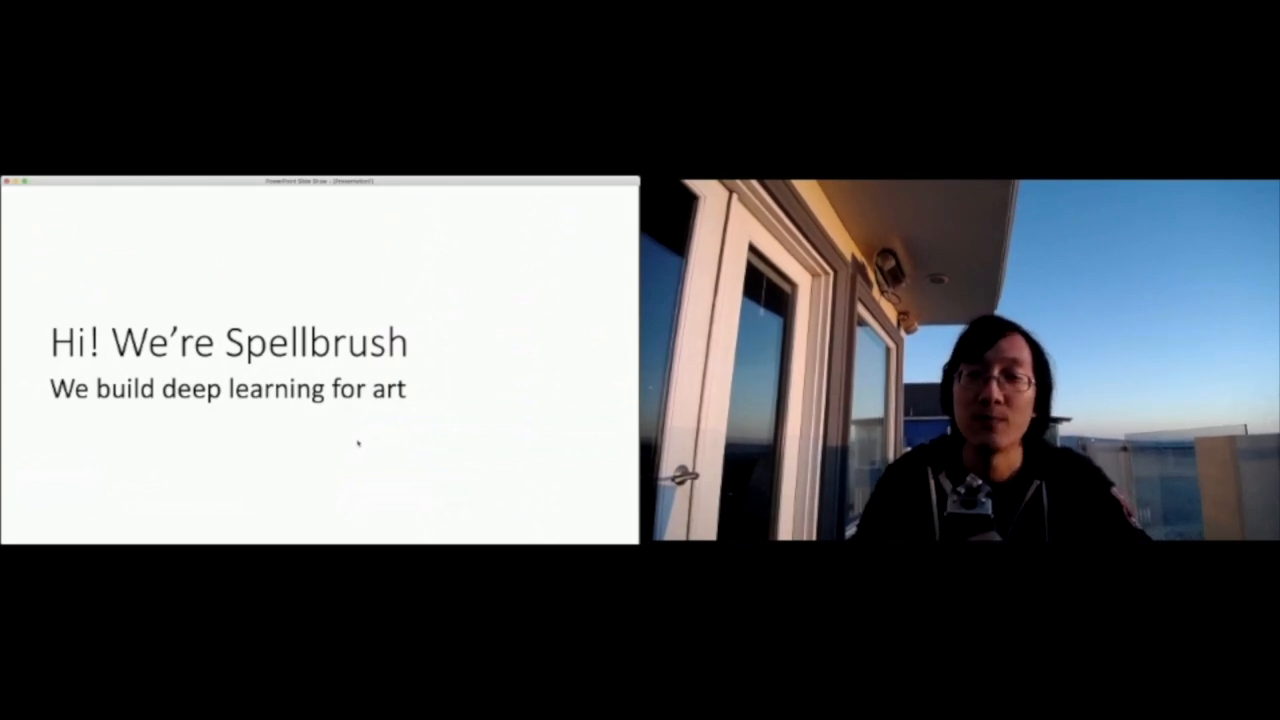
# Advance past the Spellbrush introduction to the AI-in-asset-pipeline question slide.
pyautogui.press('right')
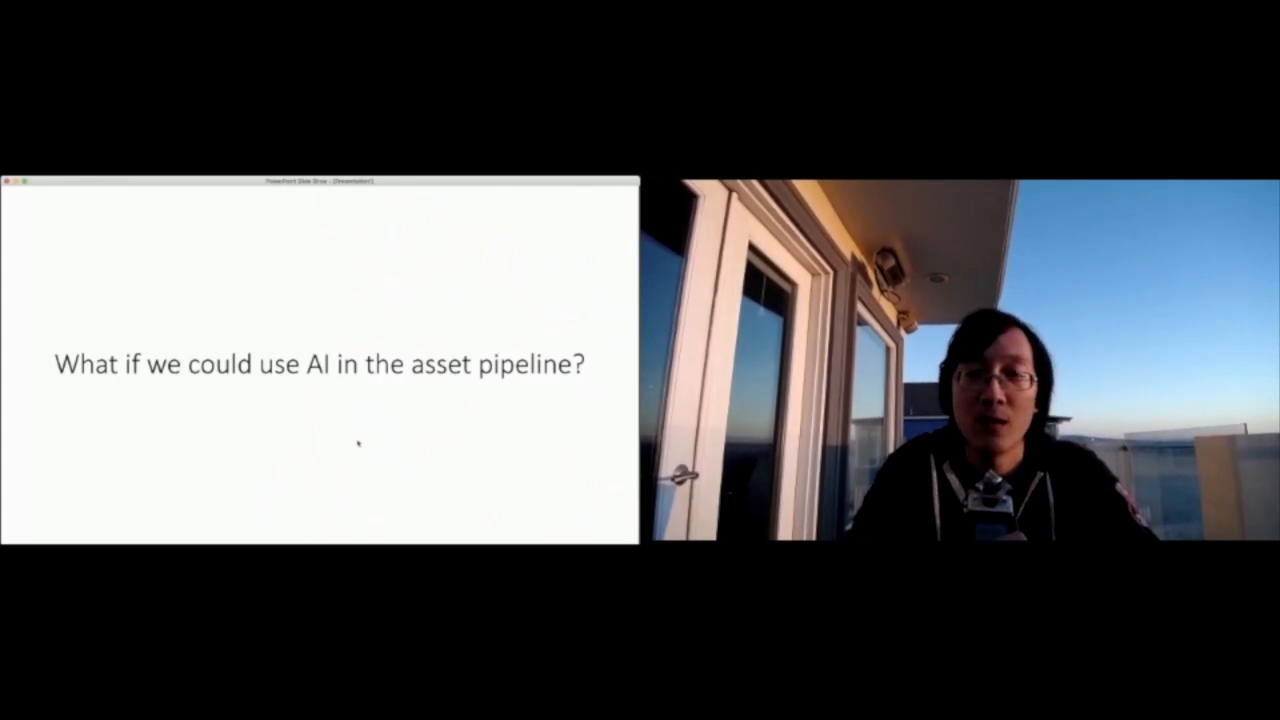
# Advance to the slide listing G, A, N vertically to introduce GANs.
pyautogui.press('right')
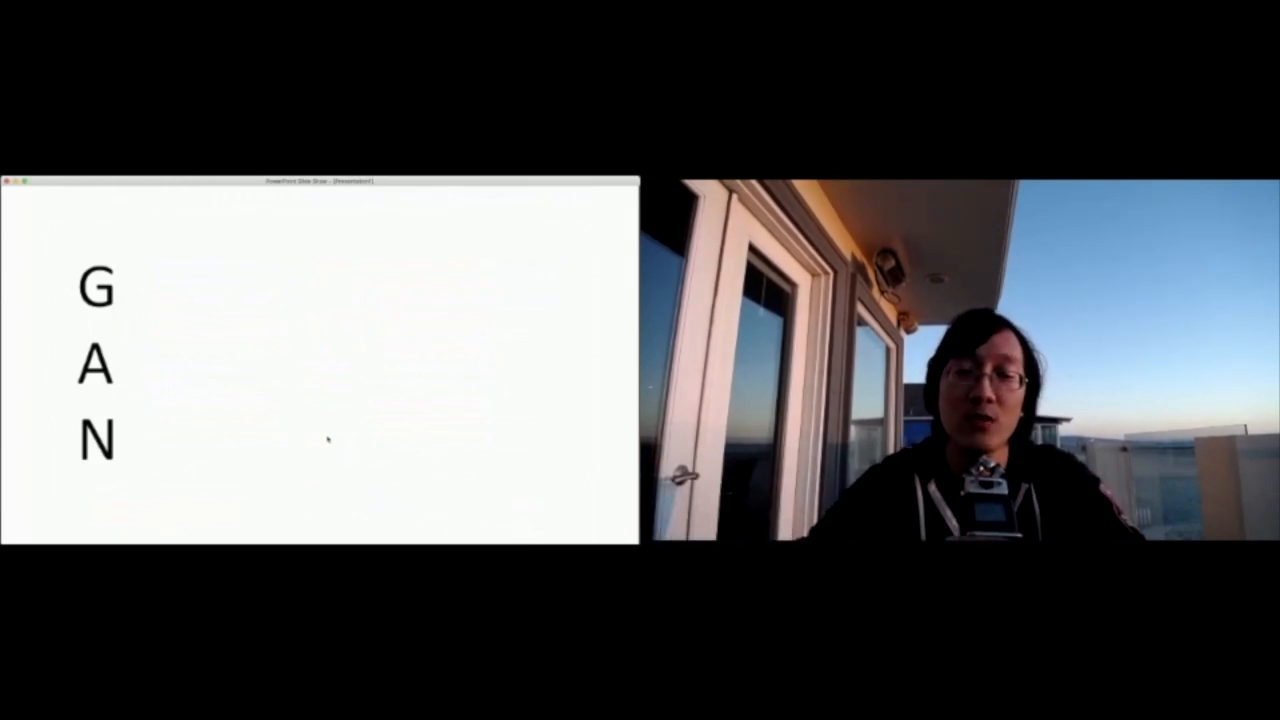
# Advance to the cartoon Generator character painting a portrait.
pyautogui.press('right')
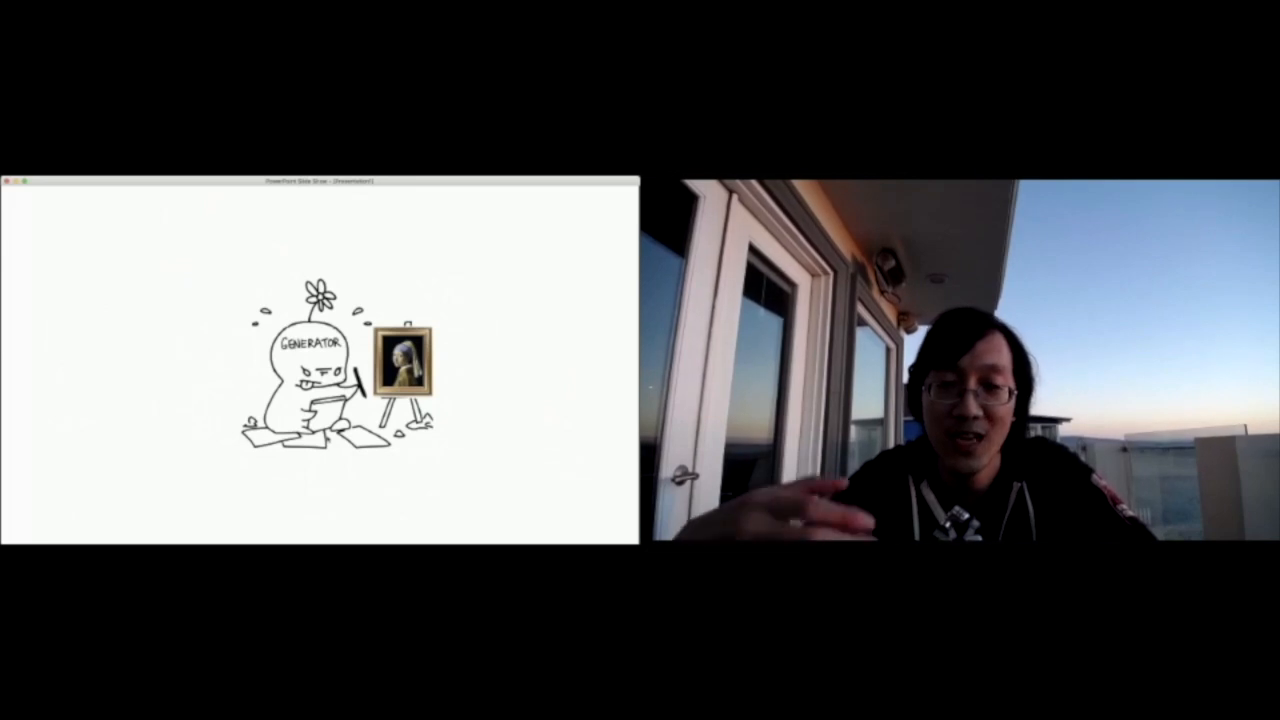
pyautogui.press('right')
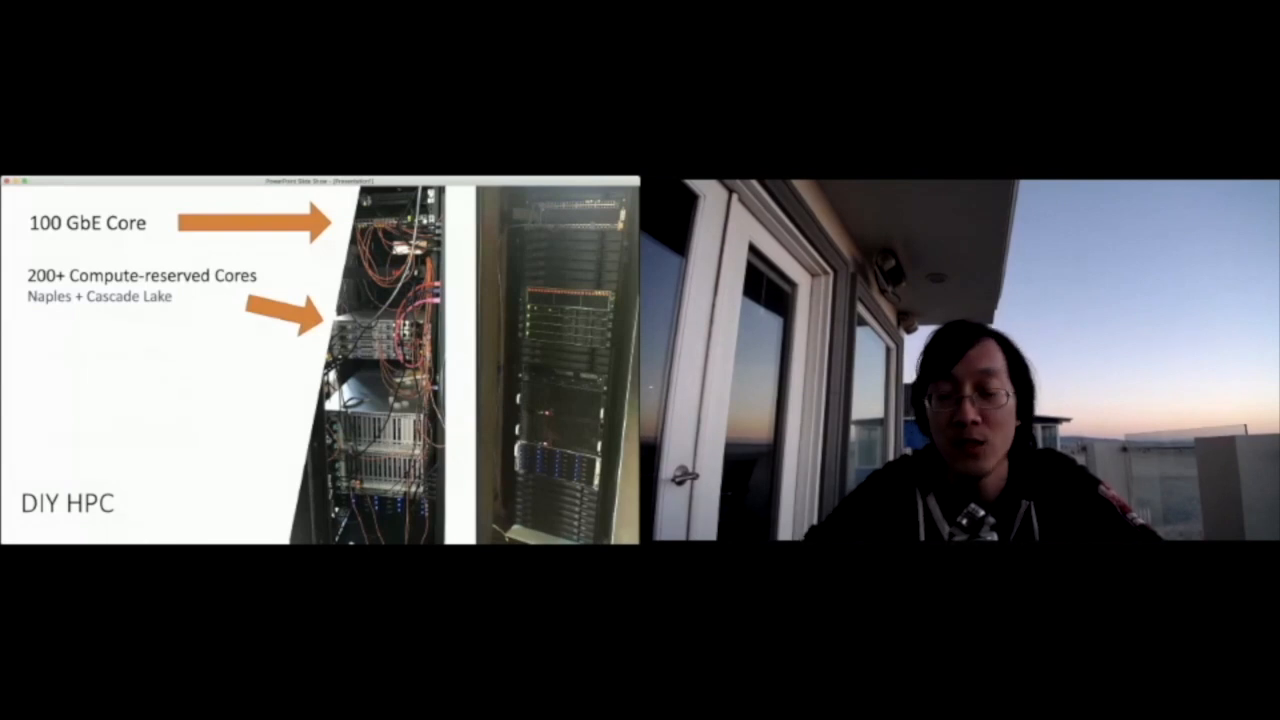
# Advance from the DIY HPC racks to the Netgen–TensorFlow–Slurm pipeline diagram.
pyautogui.press('right')
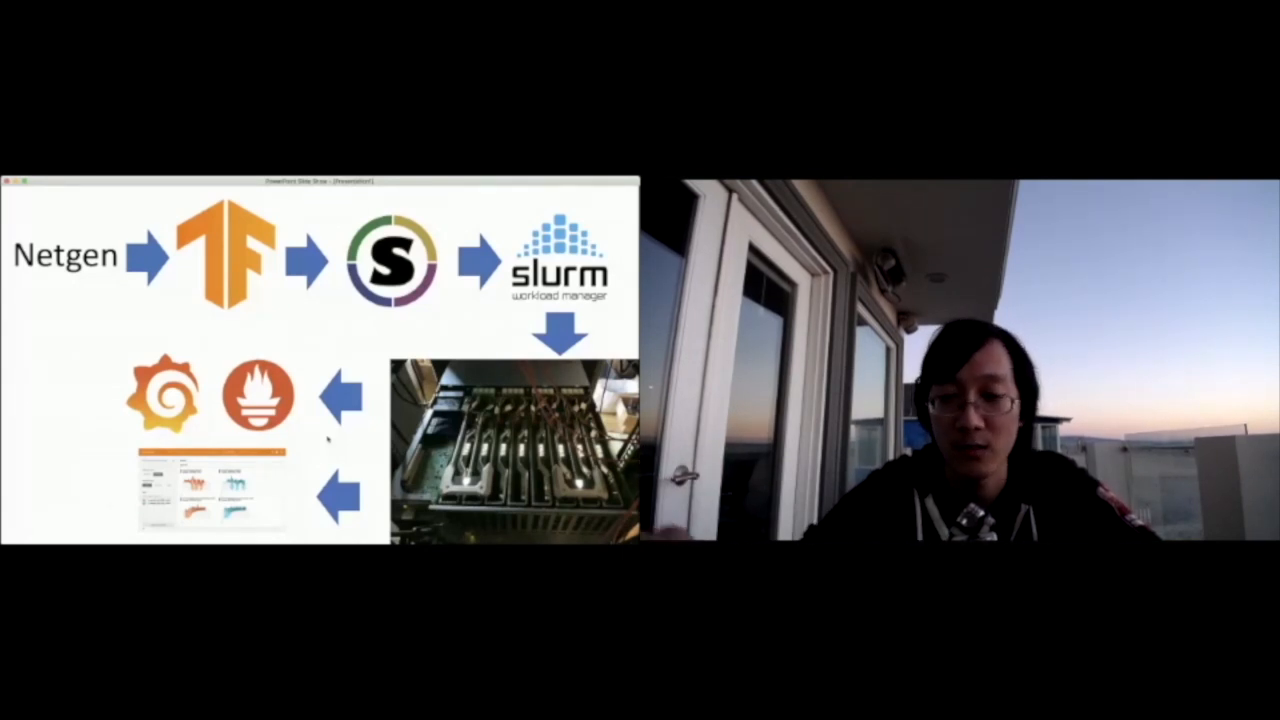
# Advance to the slide announcing the world's first AI-illustrated game.
pyautogui.press('right')
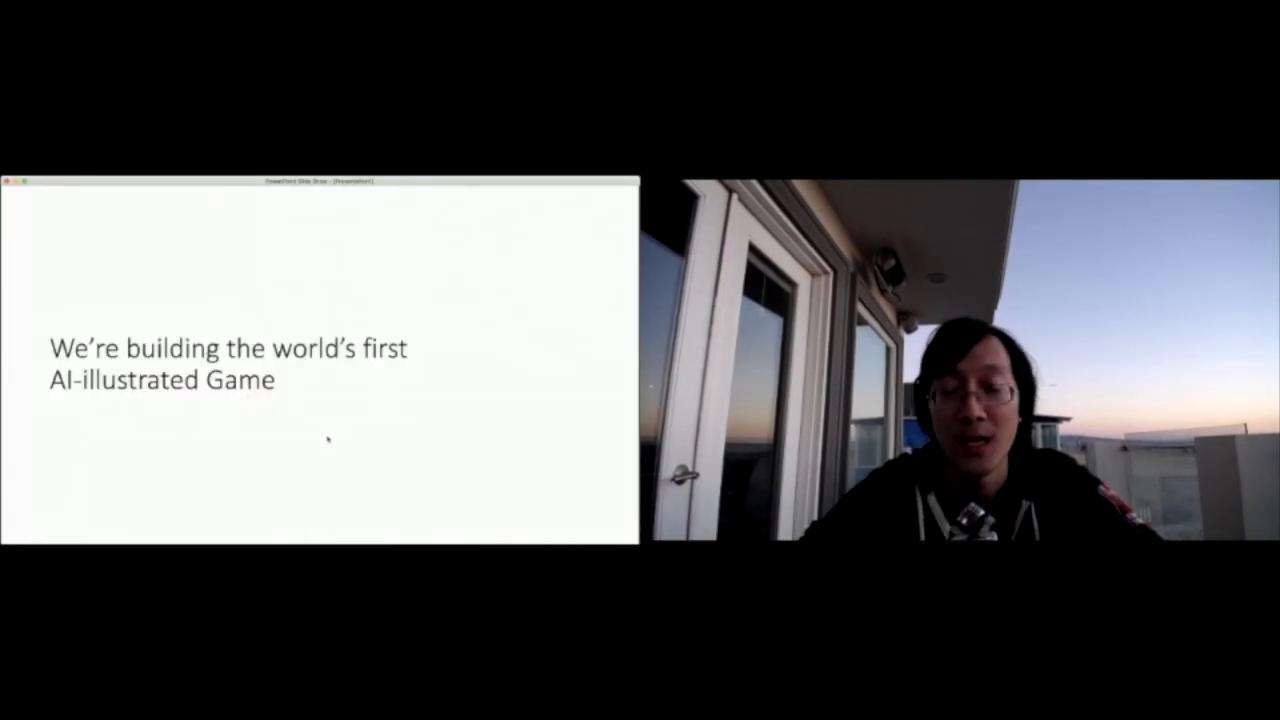